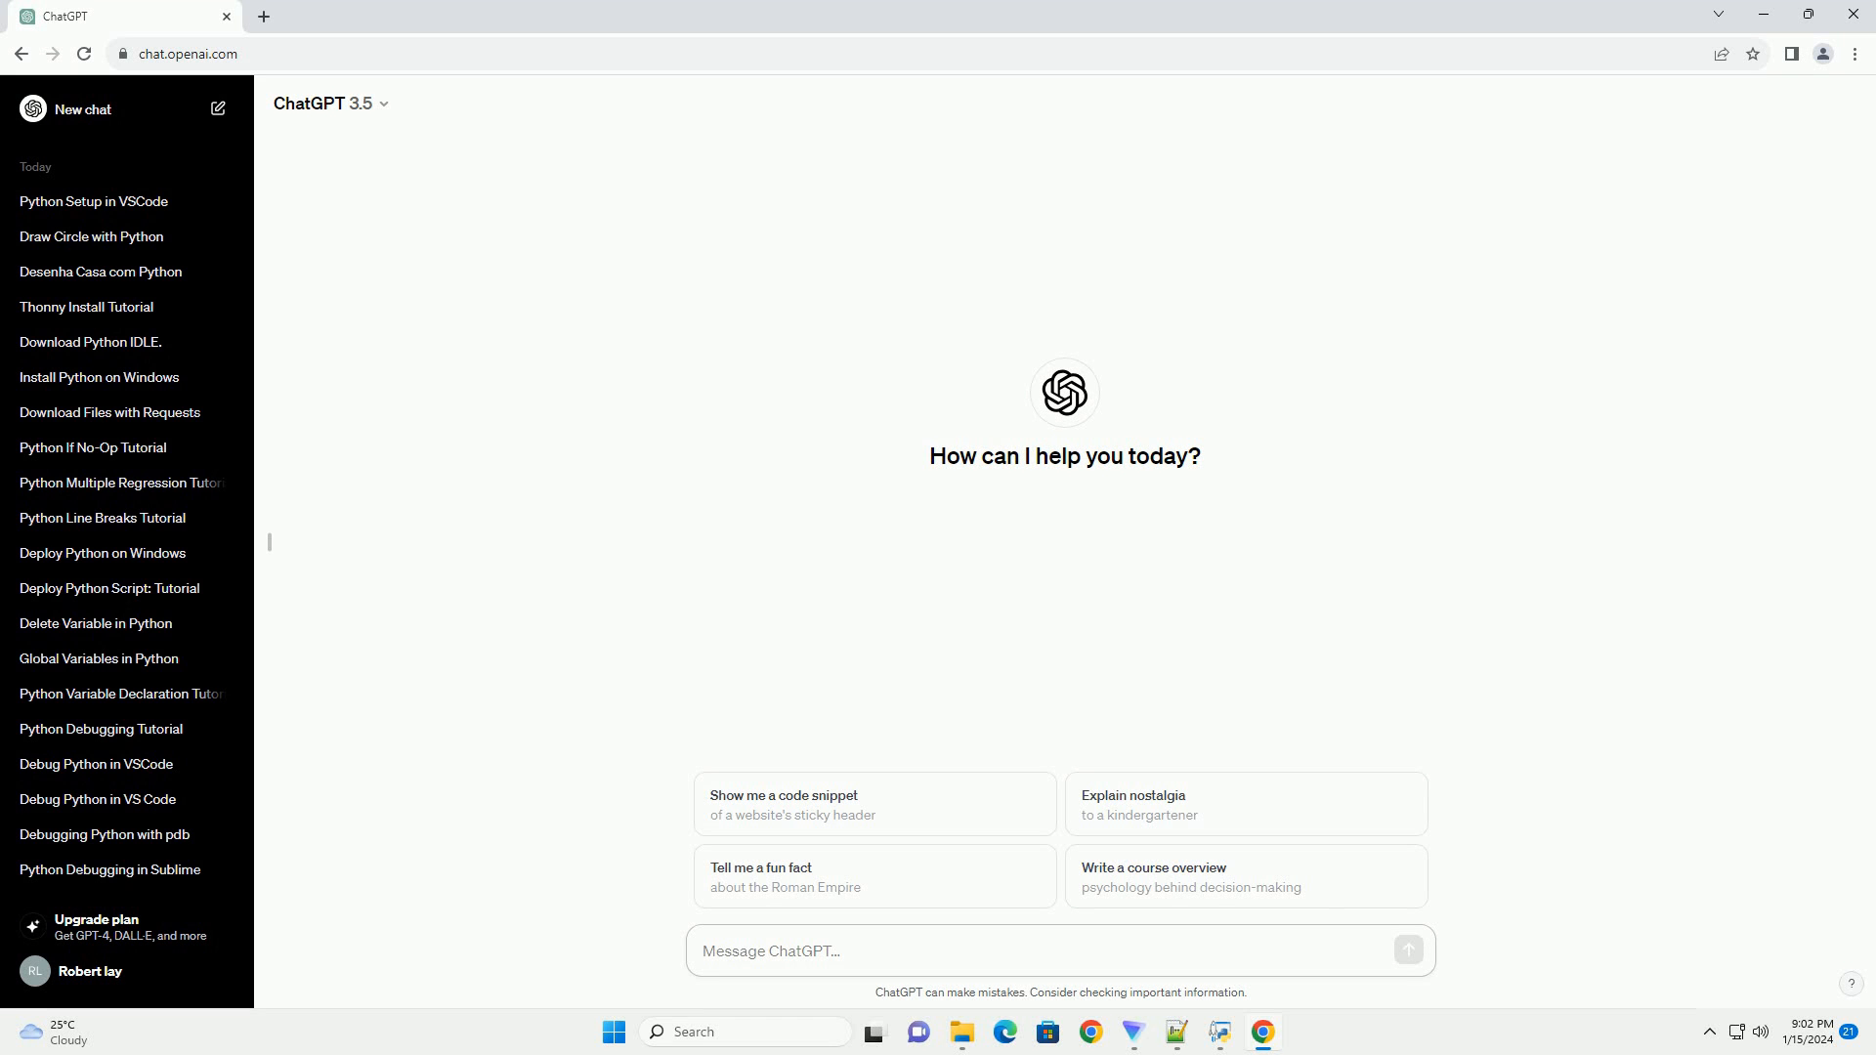
Request and read a nine-step guide, with code example, for installing VS Code's Python extension offline
click(1059, 952)
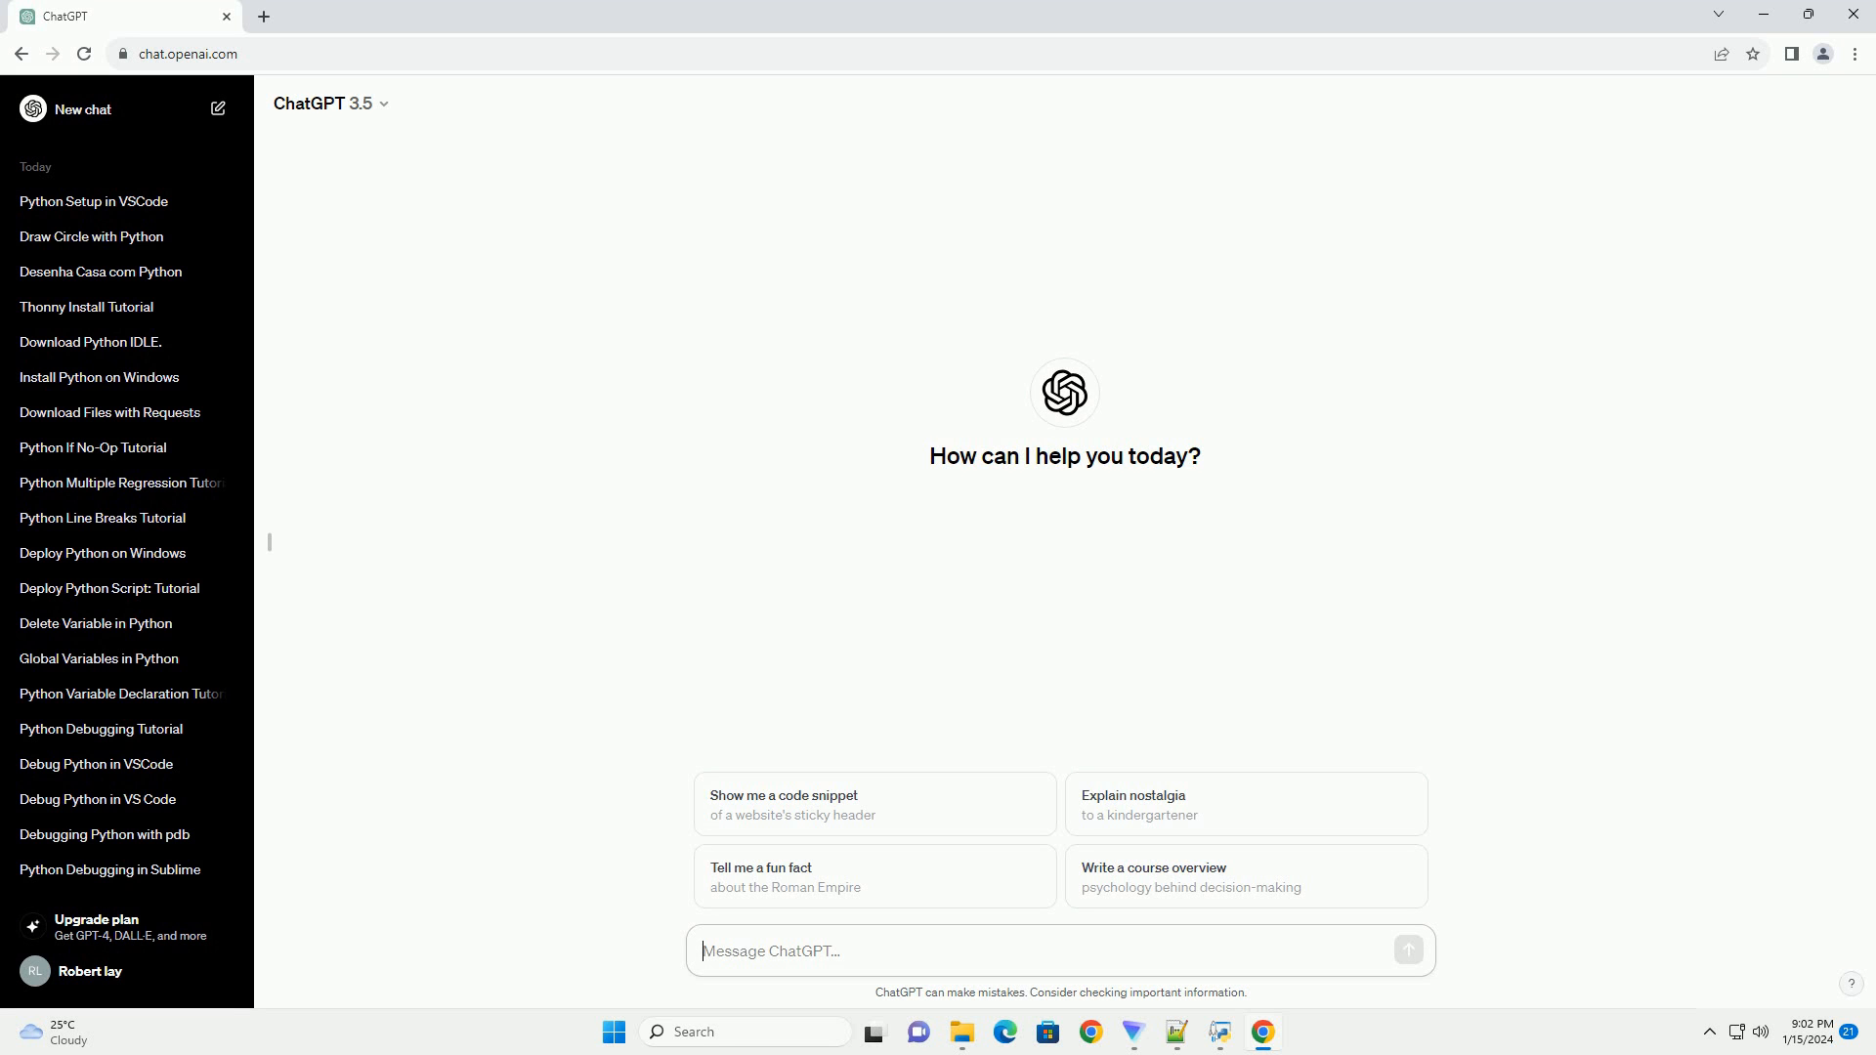
click(1407, 950)
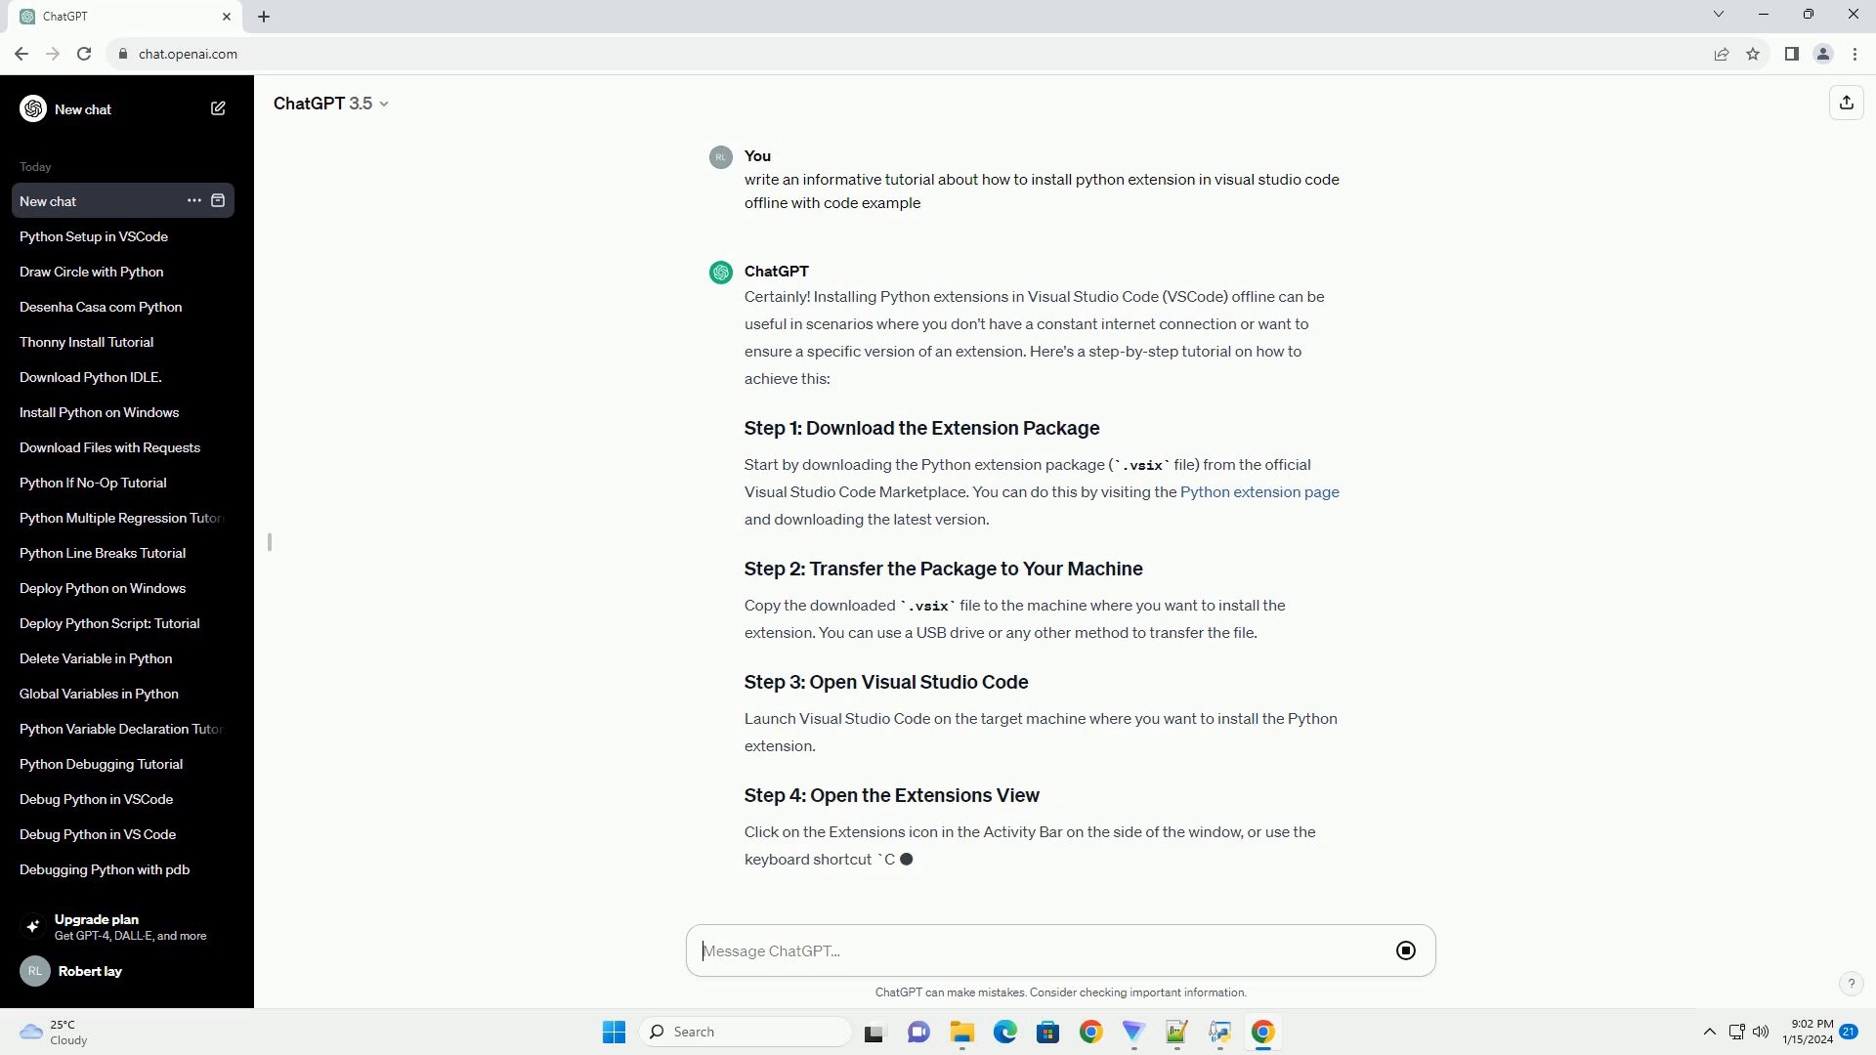
scroll(down, 3)
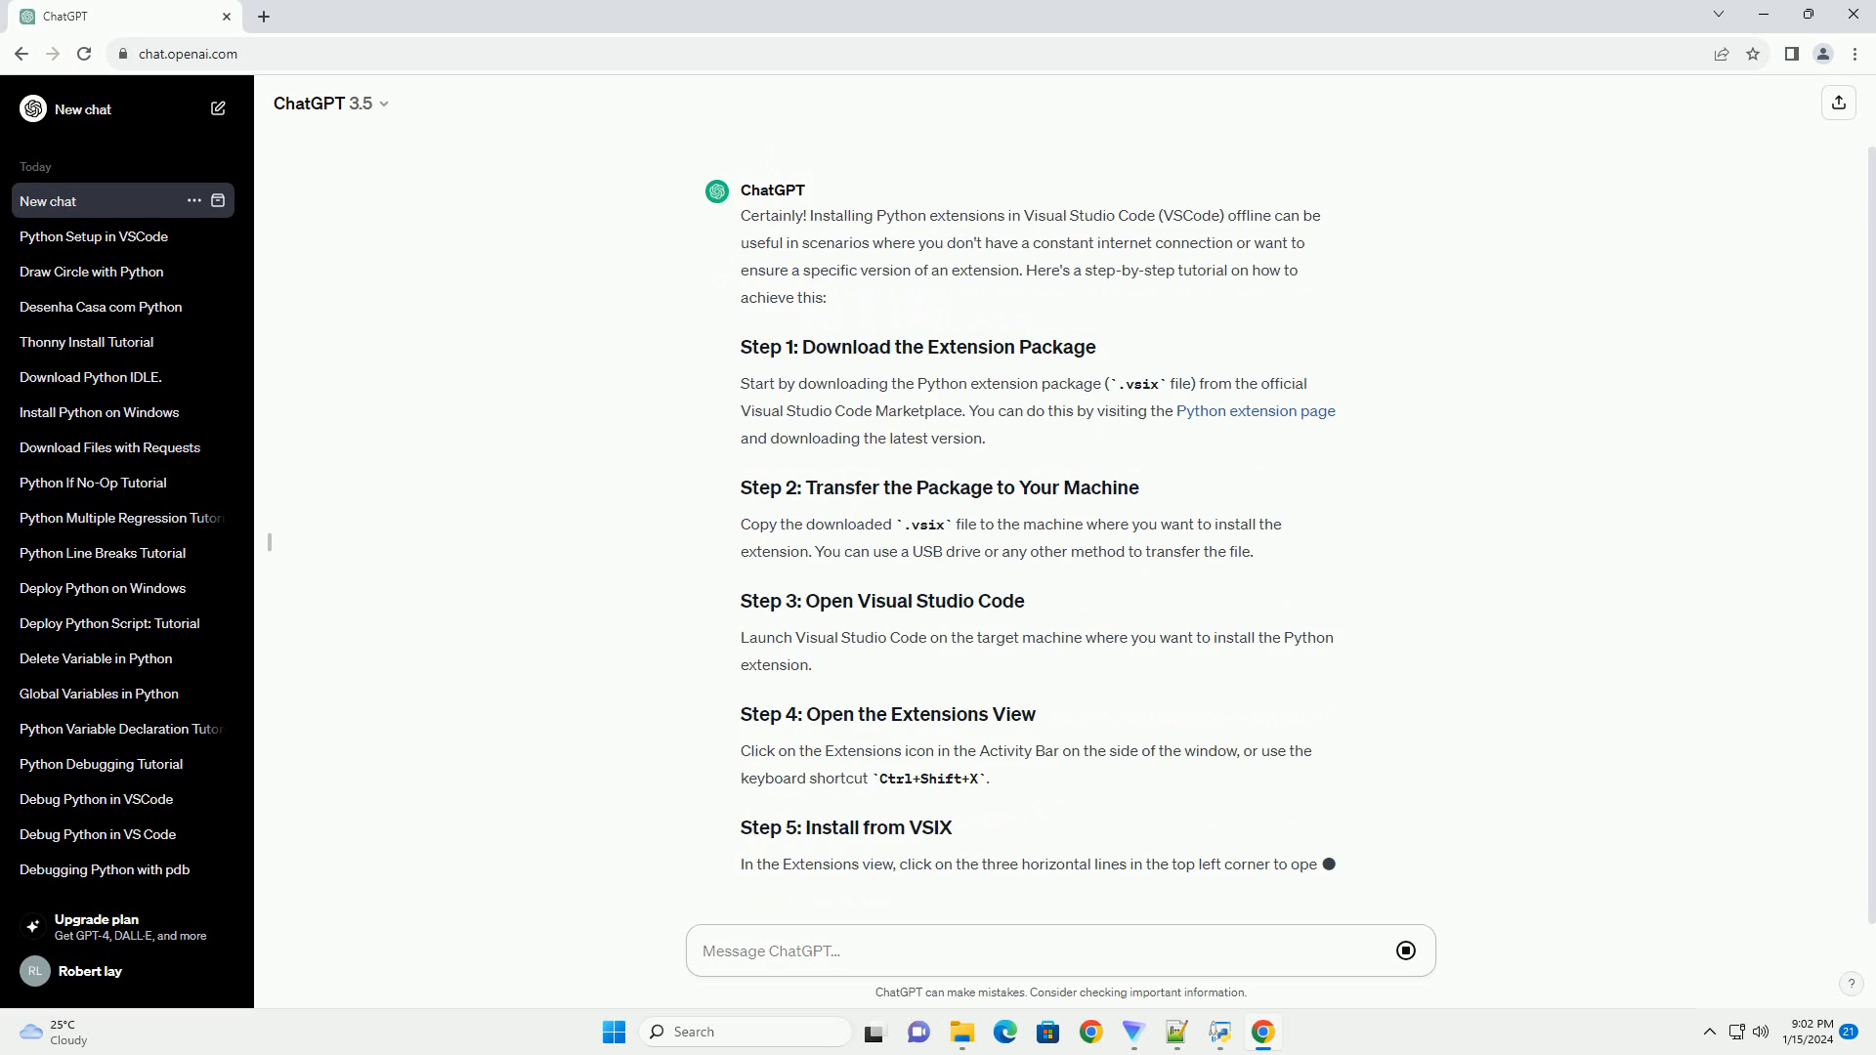
scroll(down, 3)
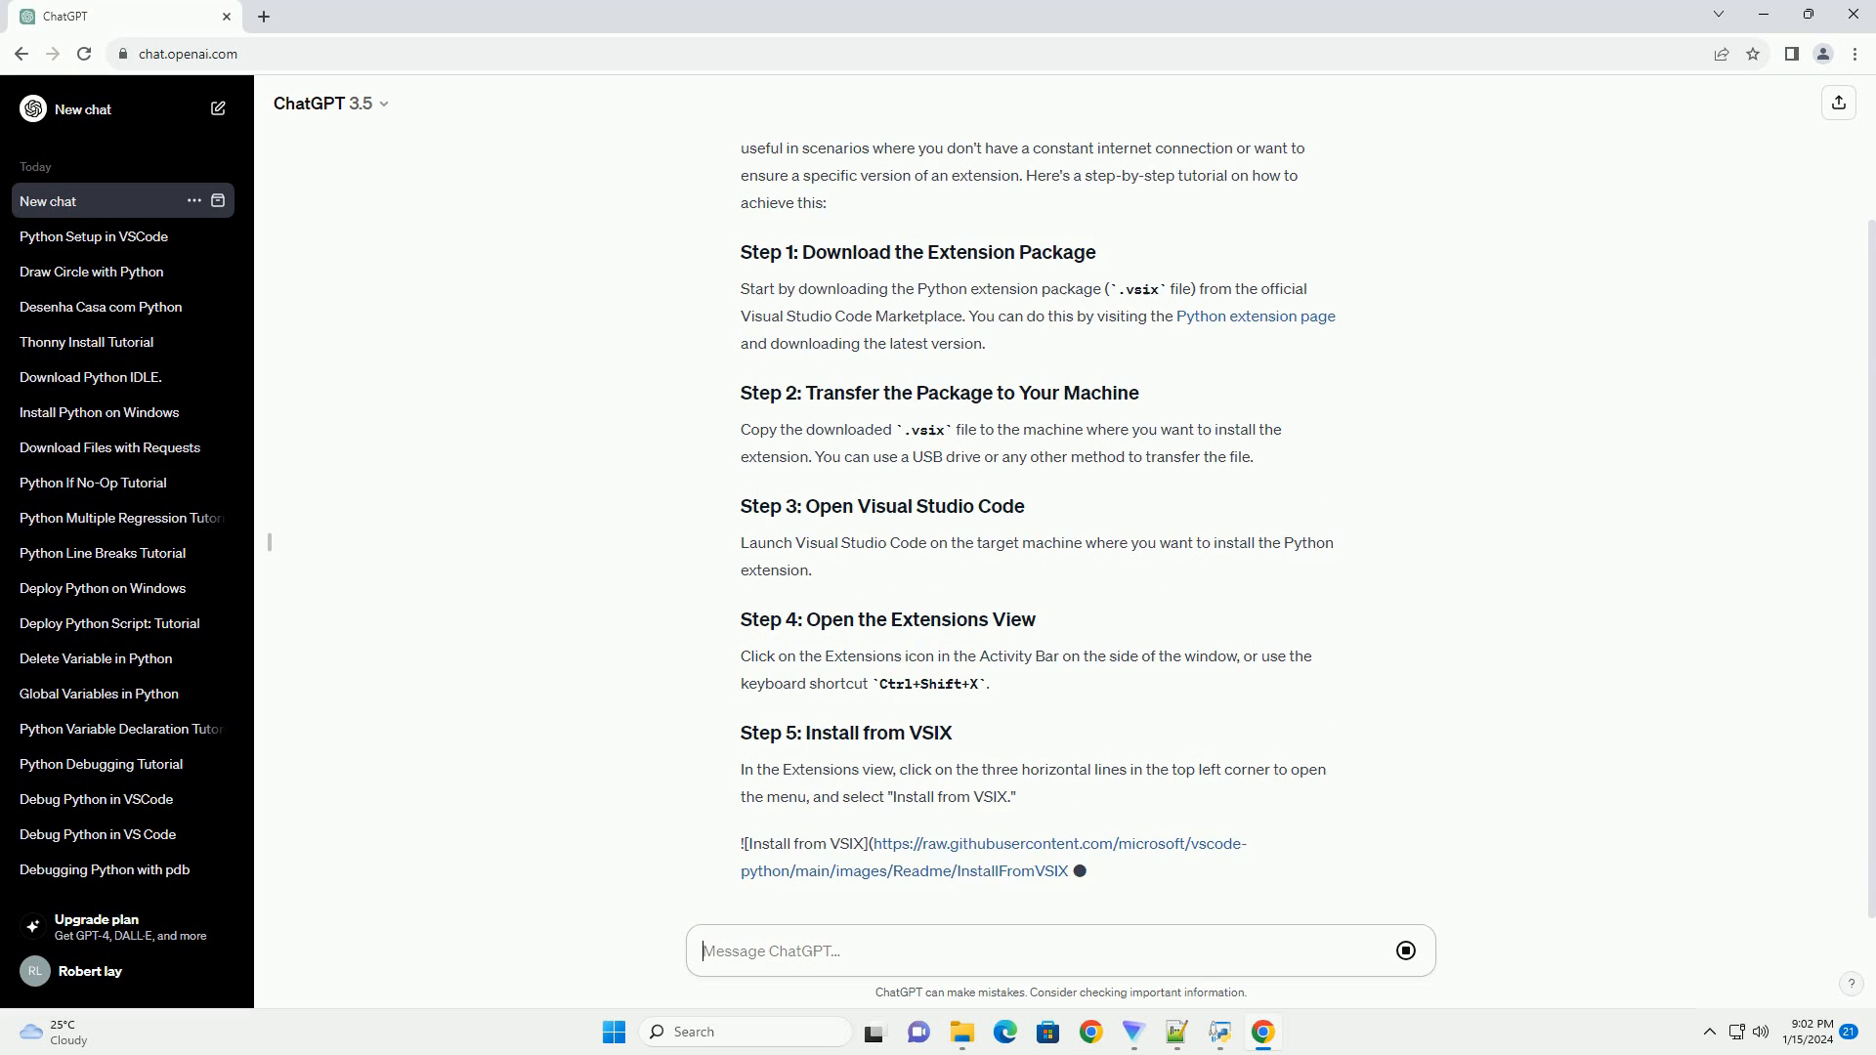
scroll(down, 3)
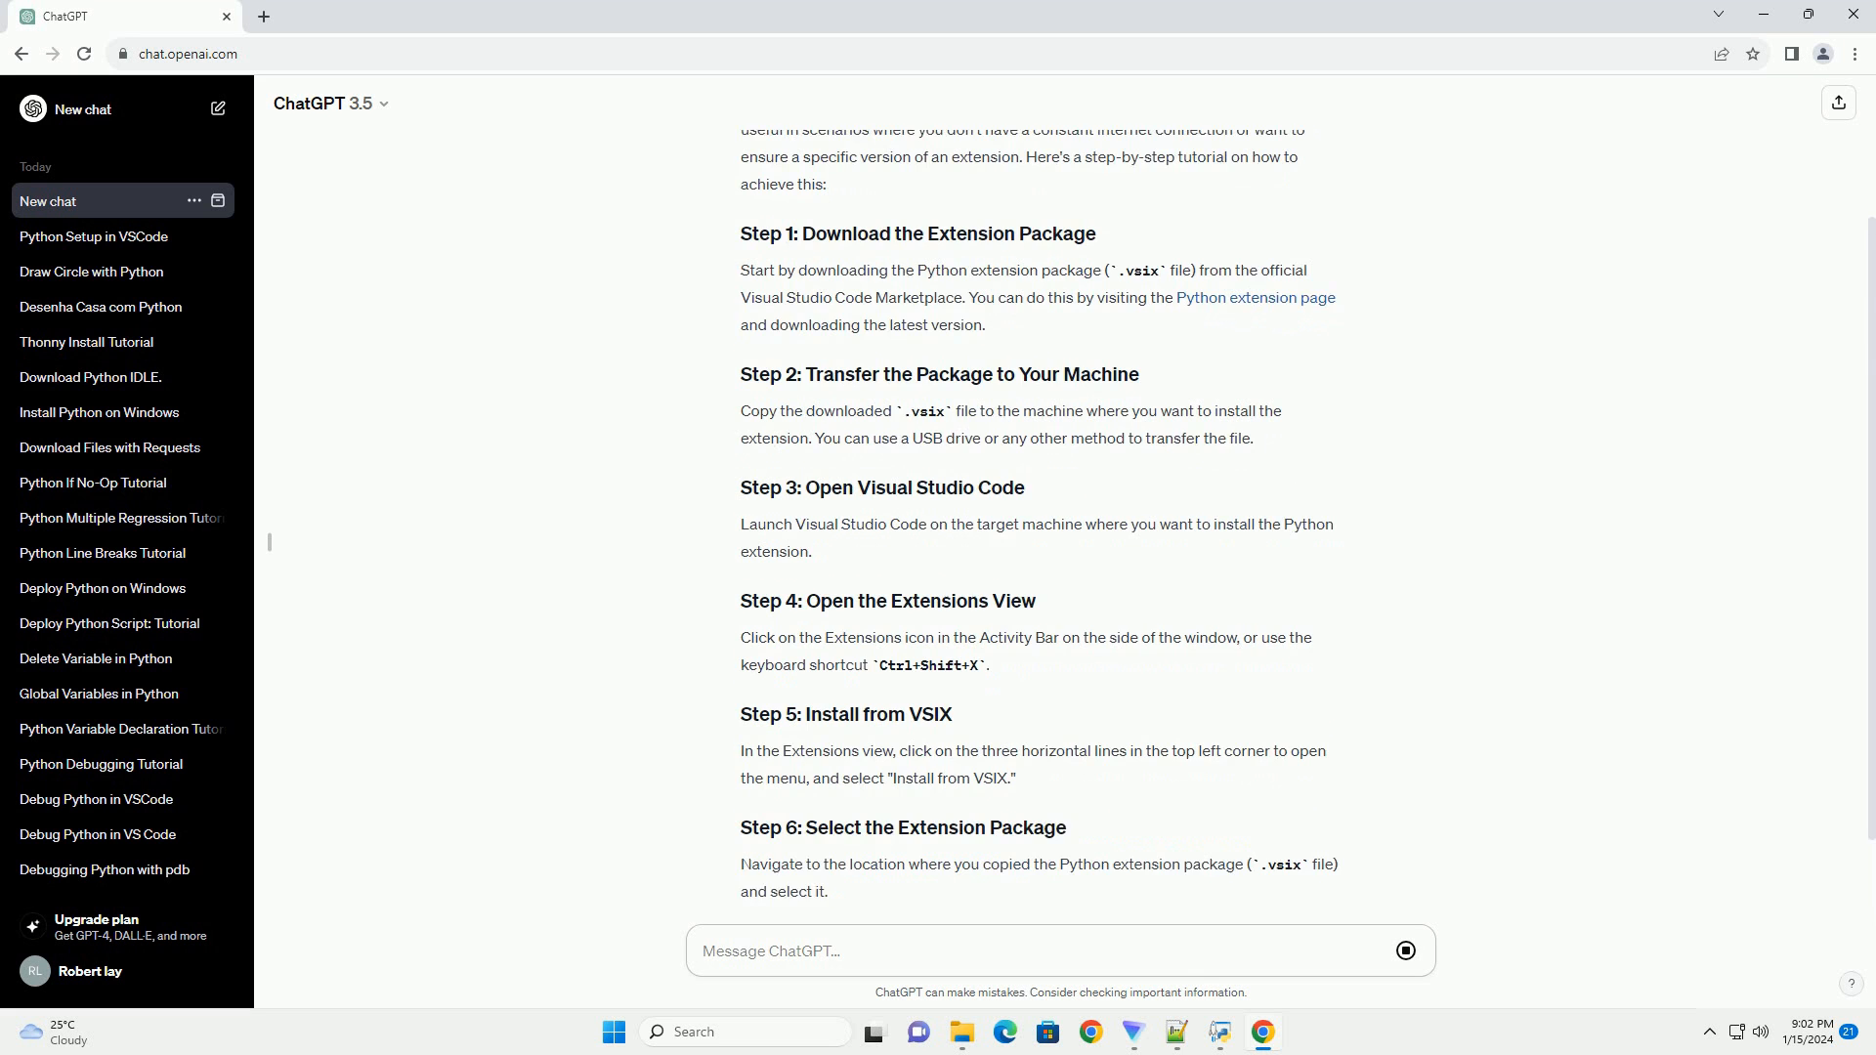
scroll(down, 3)
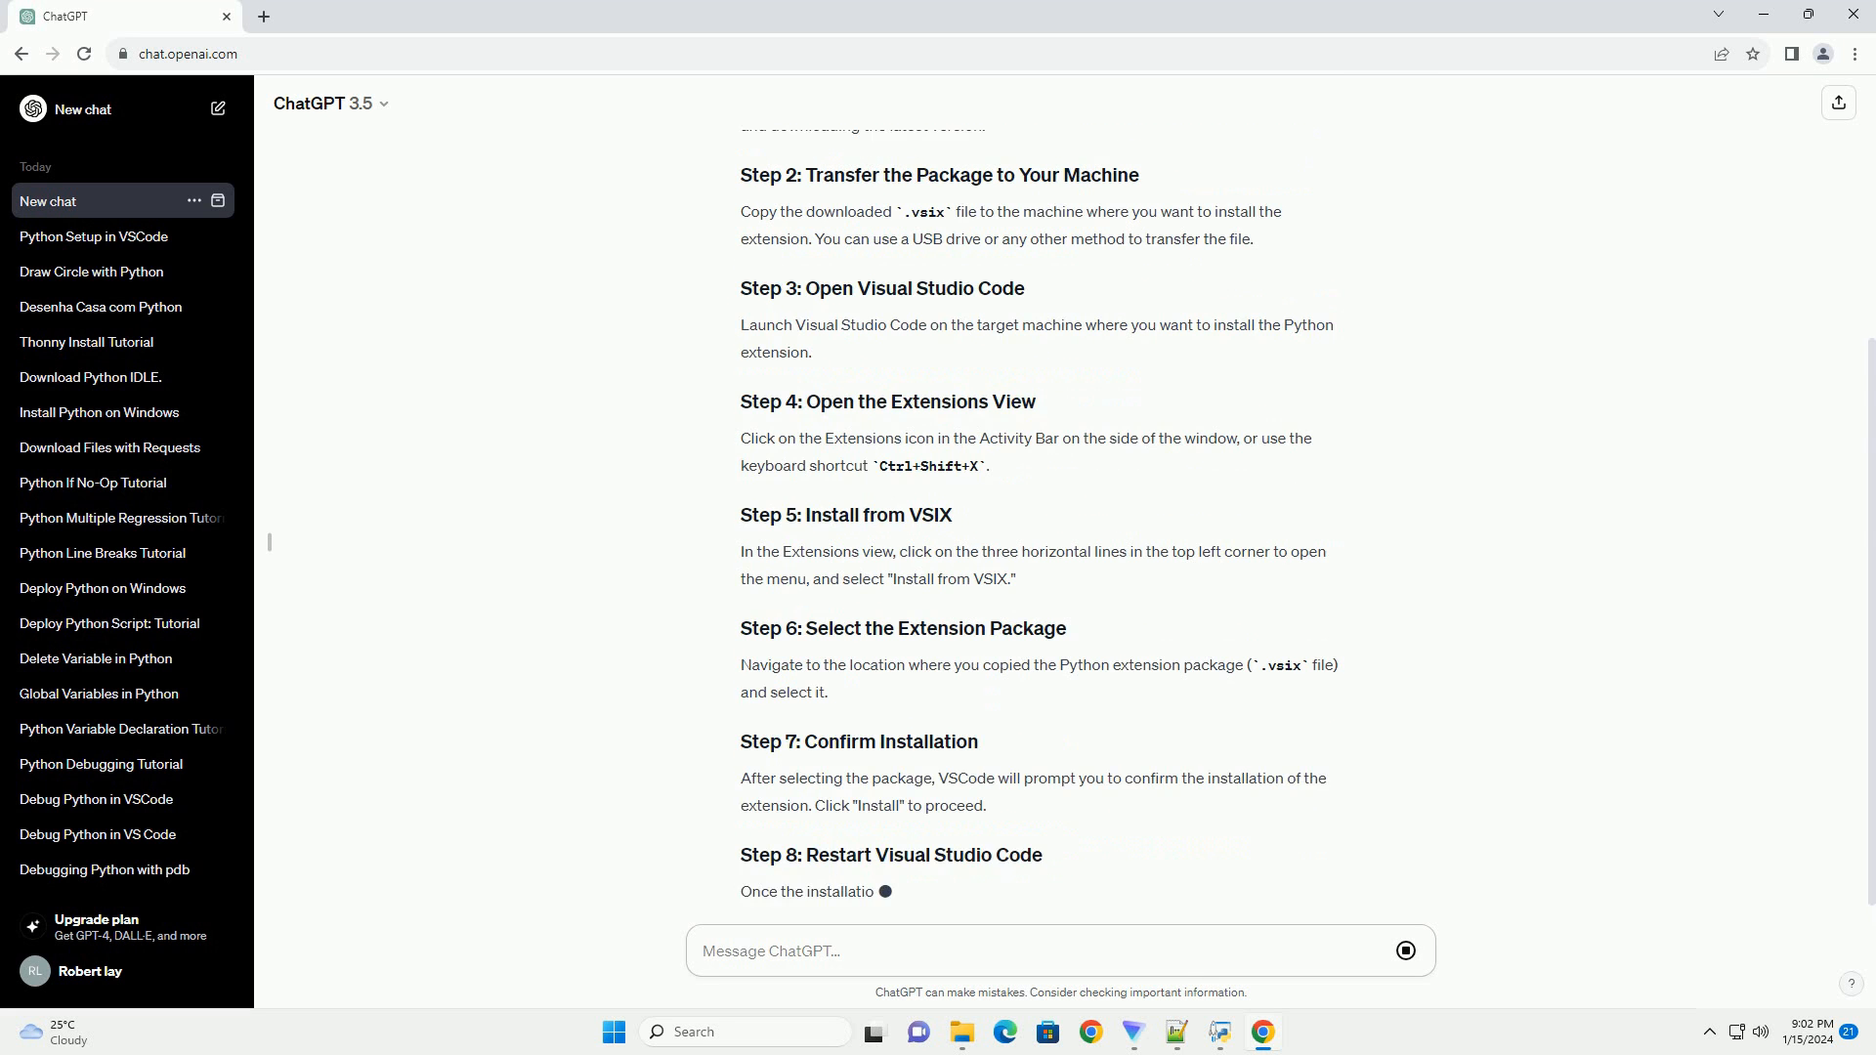
scroll(down, 3)
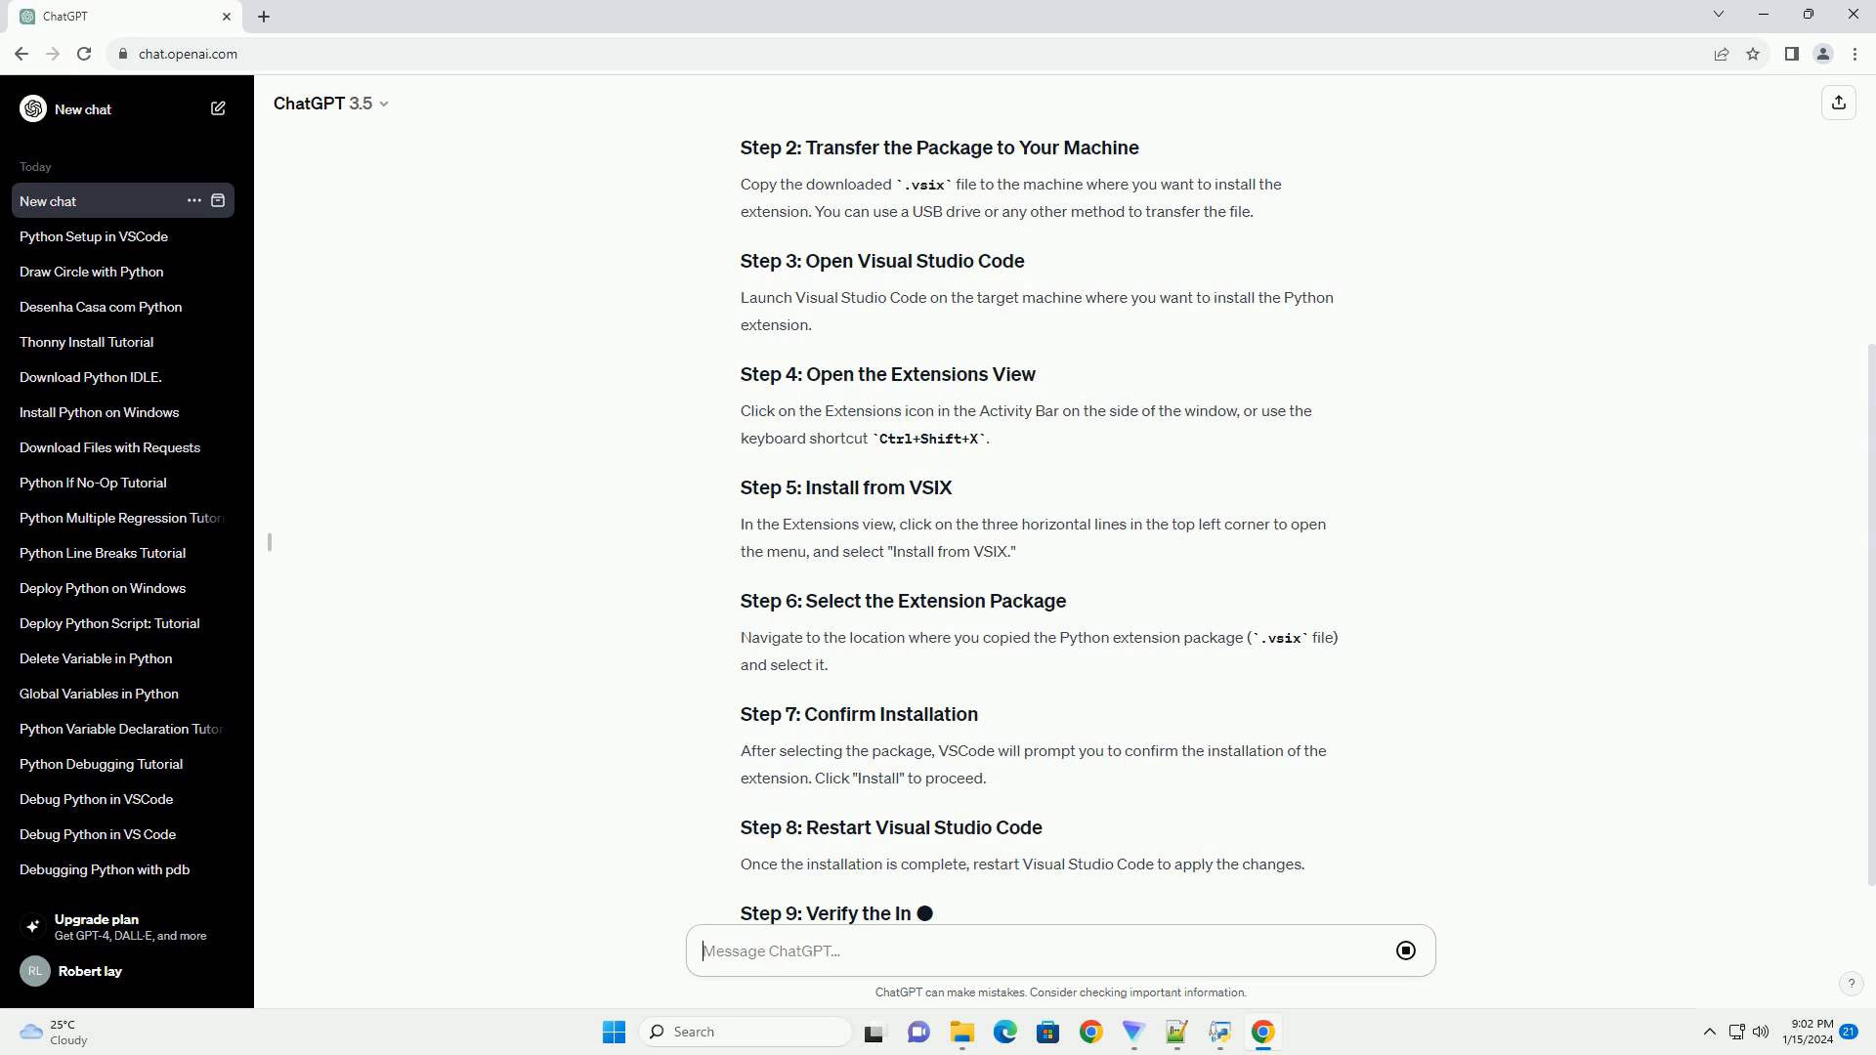
scroll(down, 3)
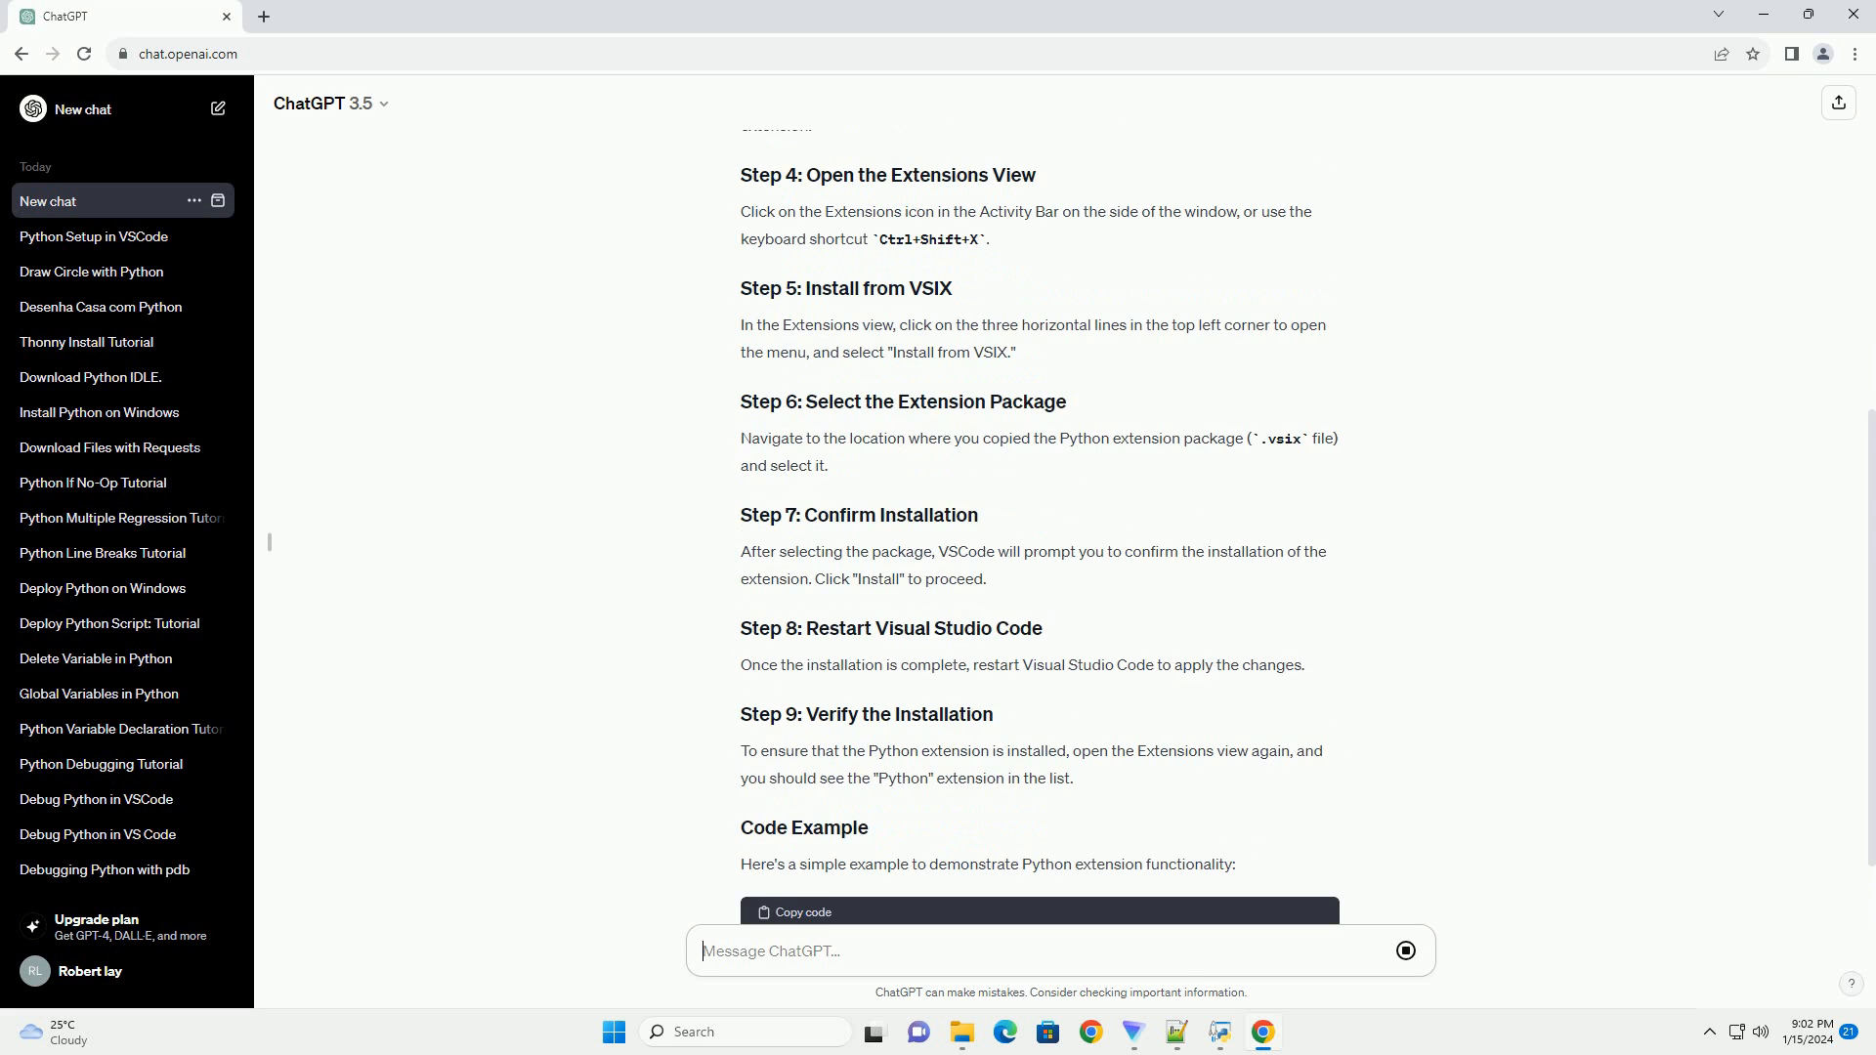
scroll(down, 3)
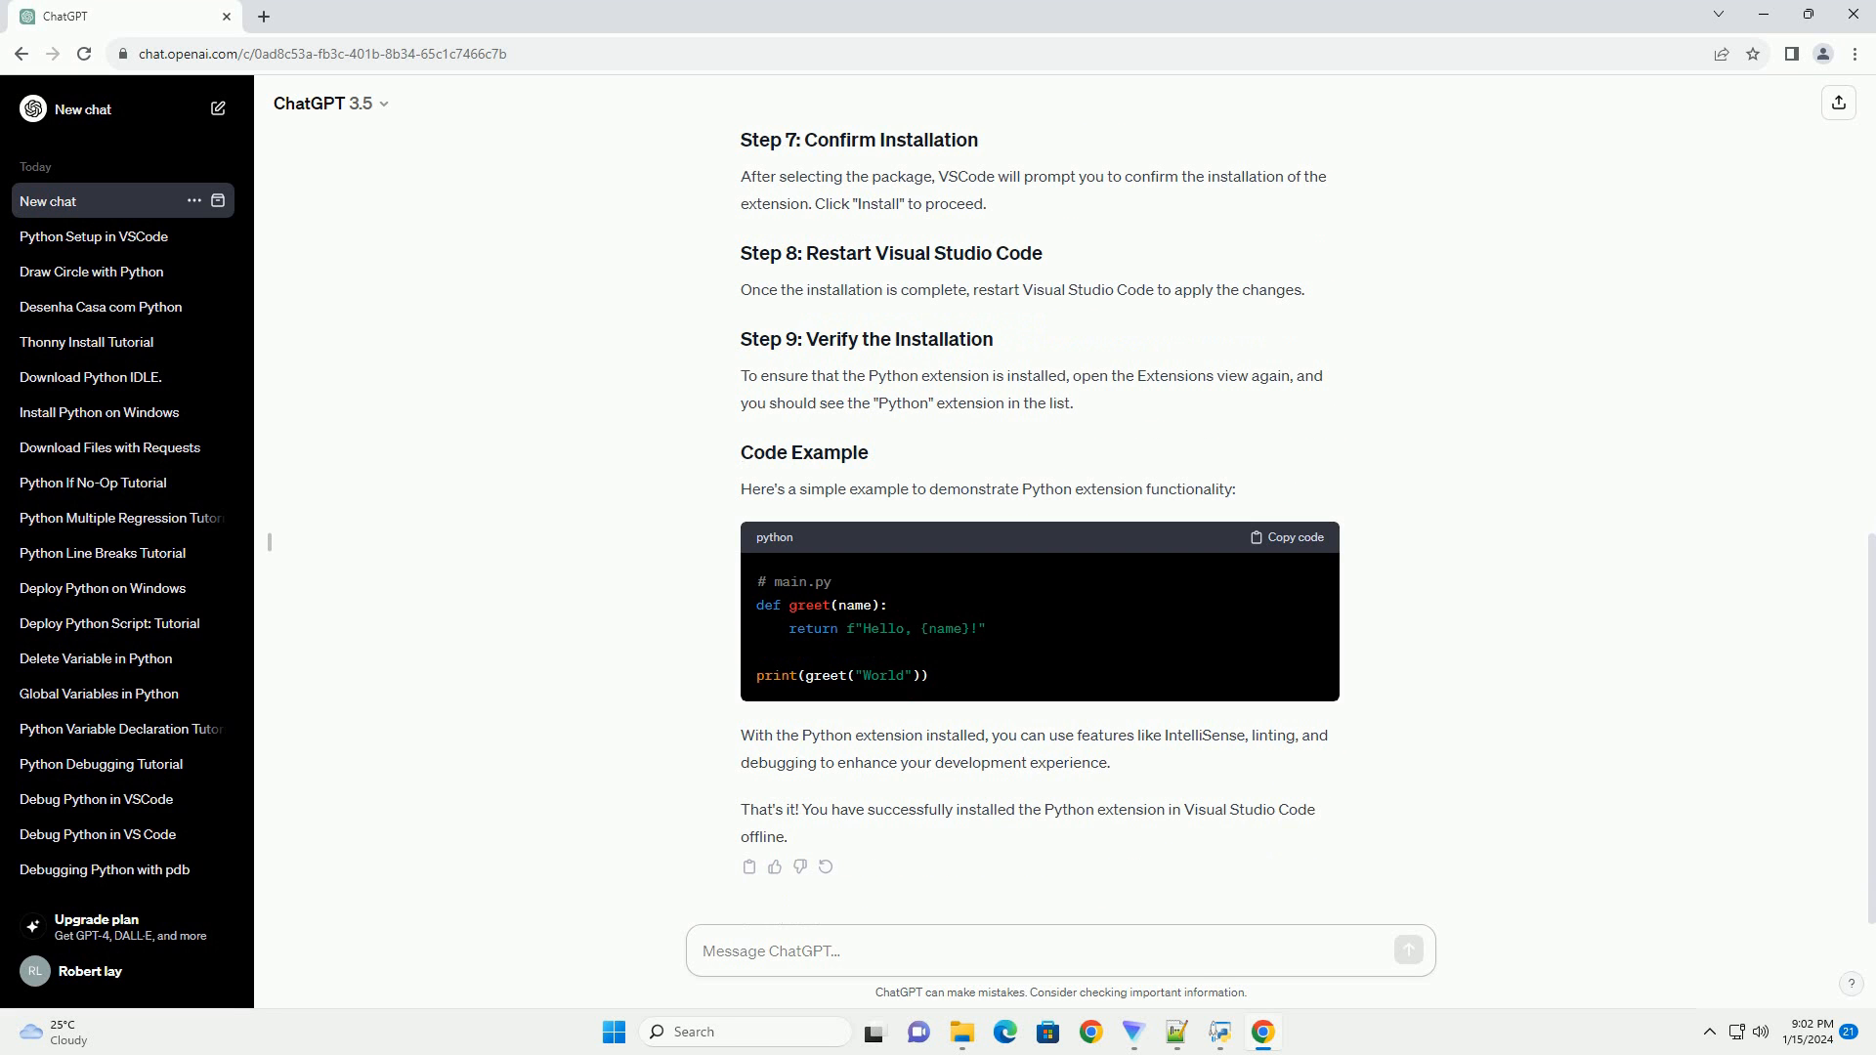
double_click(47, 201)
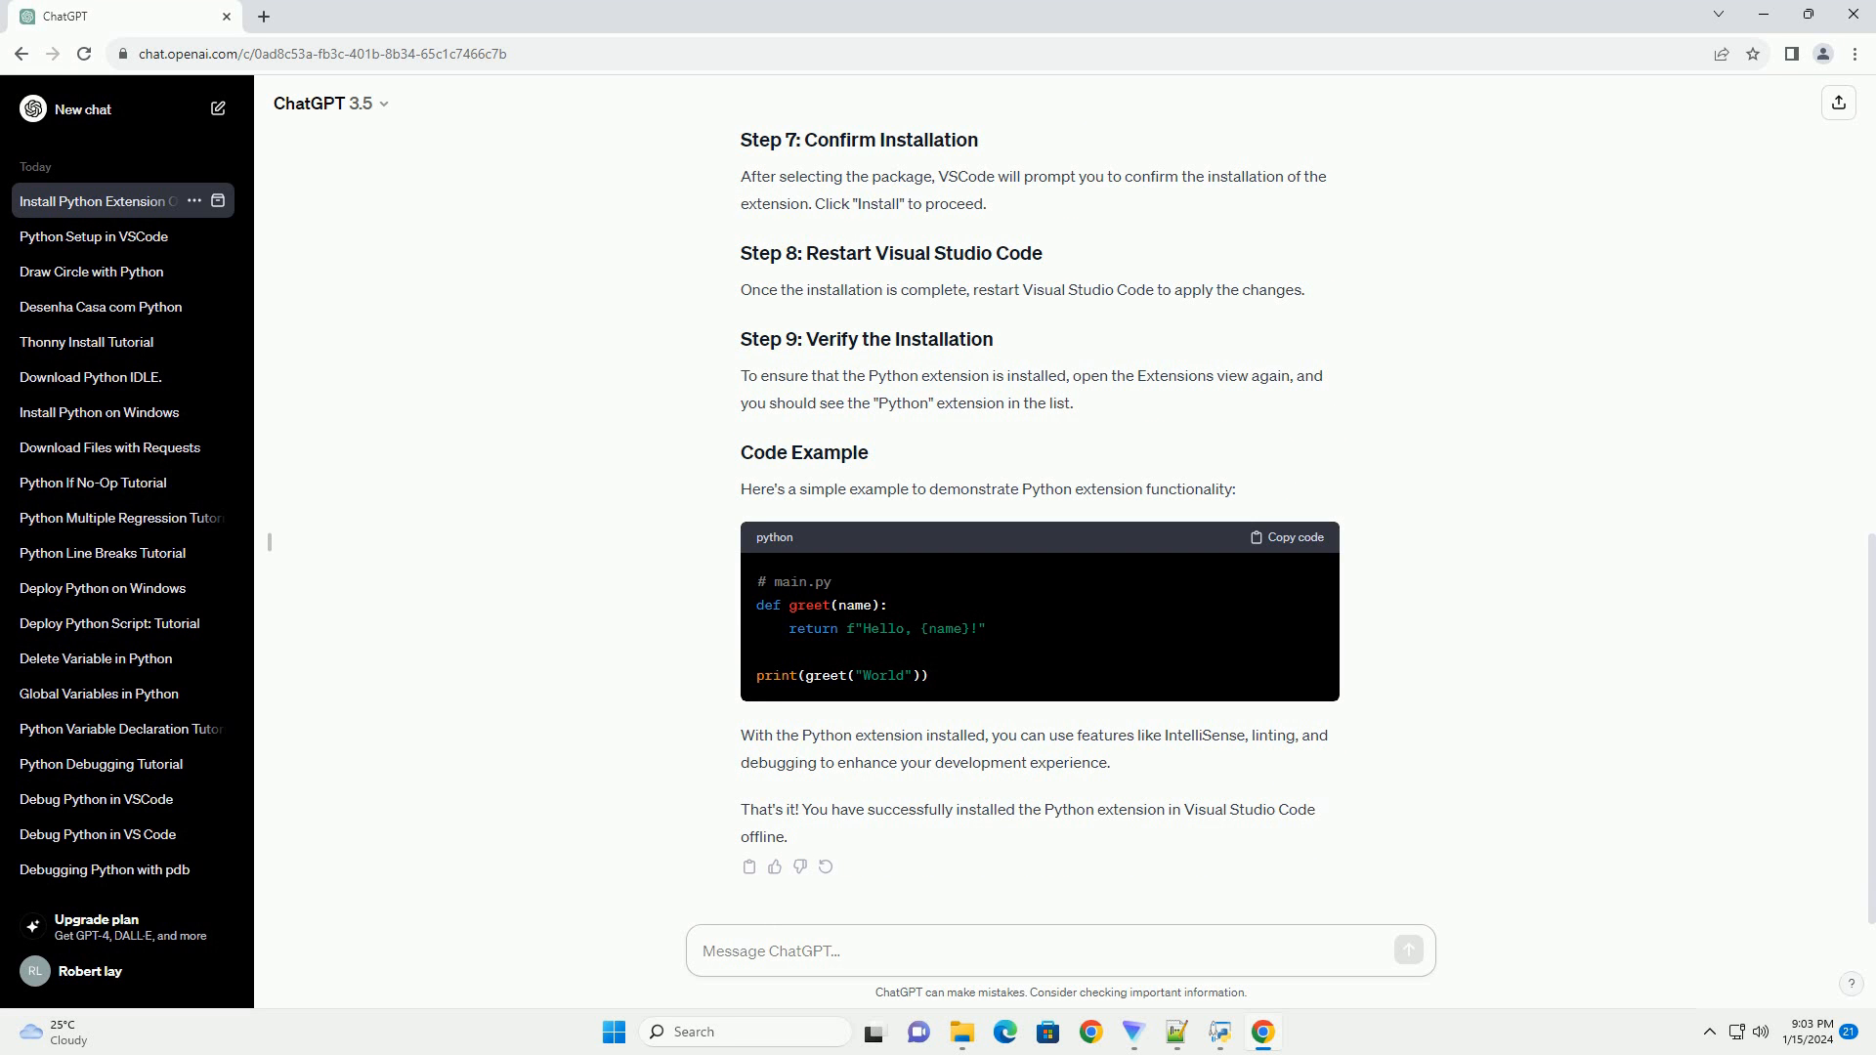
click(1059, 952)
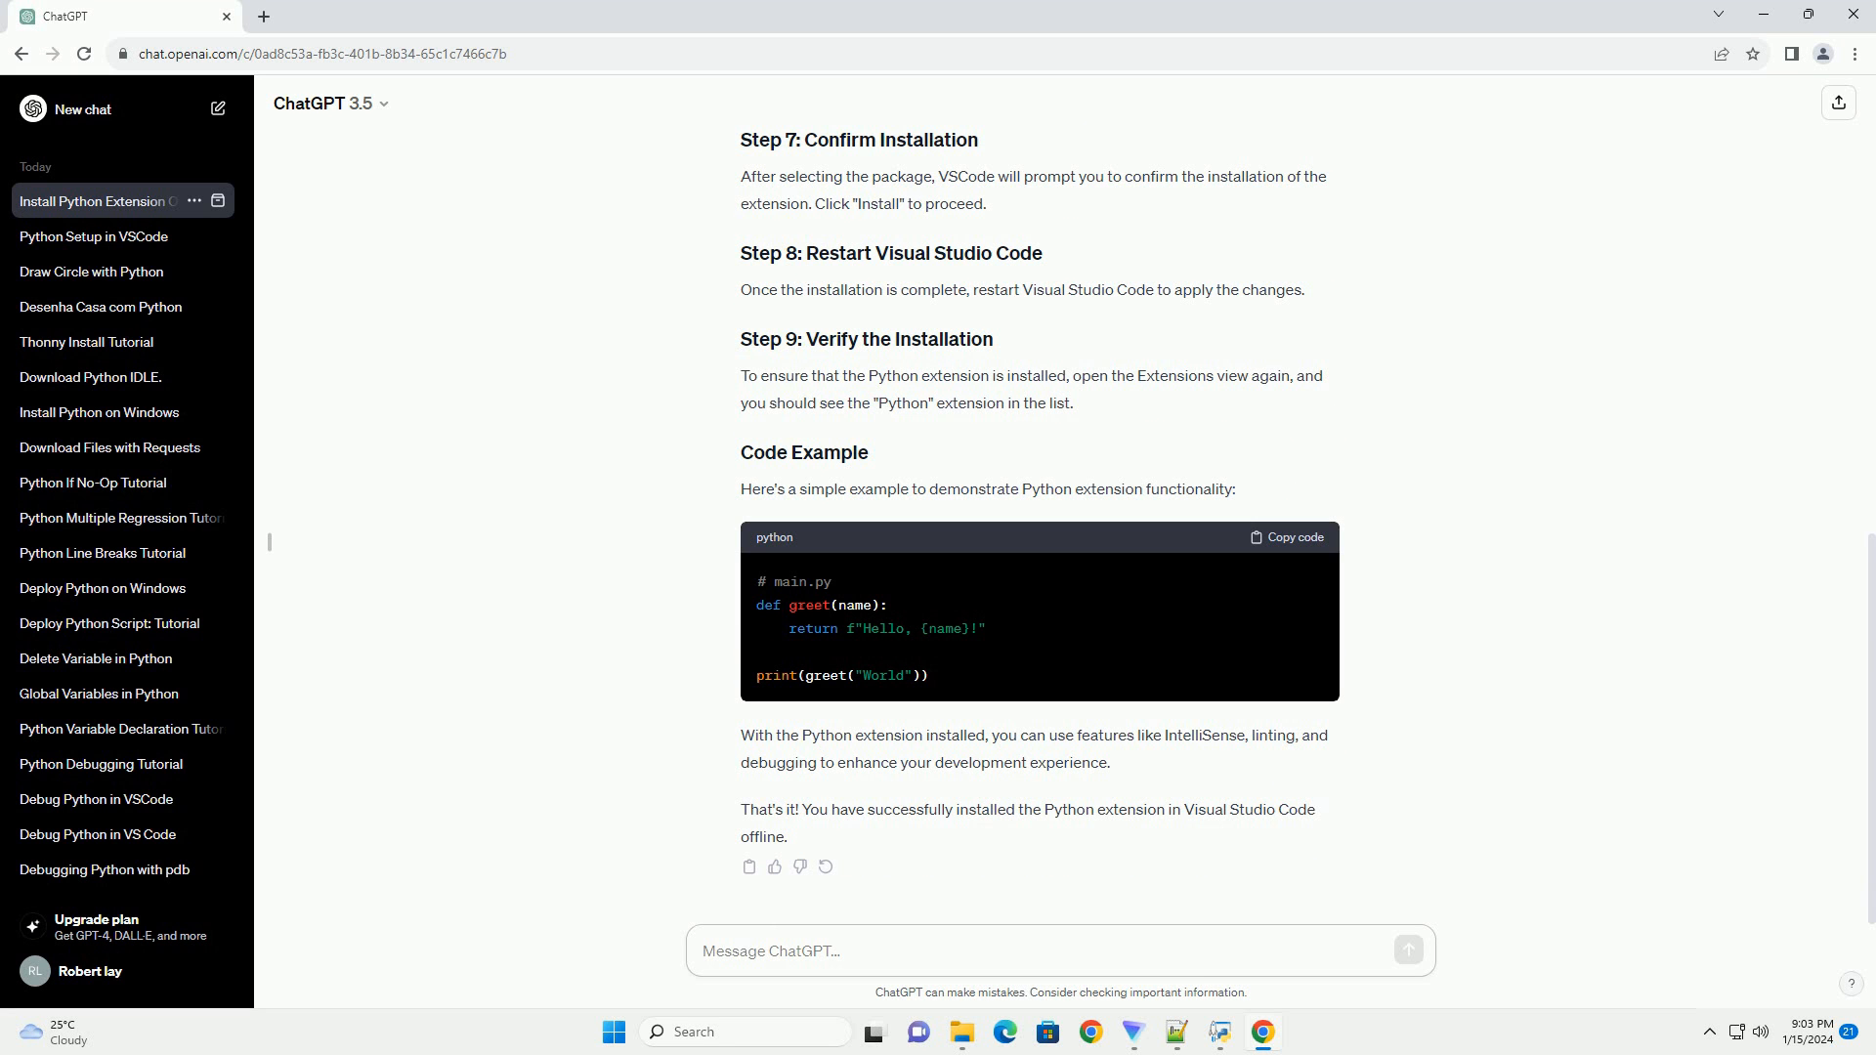
click(1060, 952)
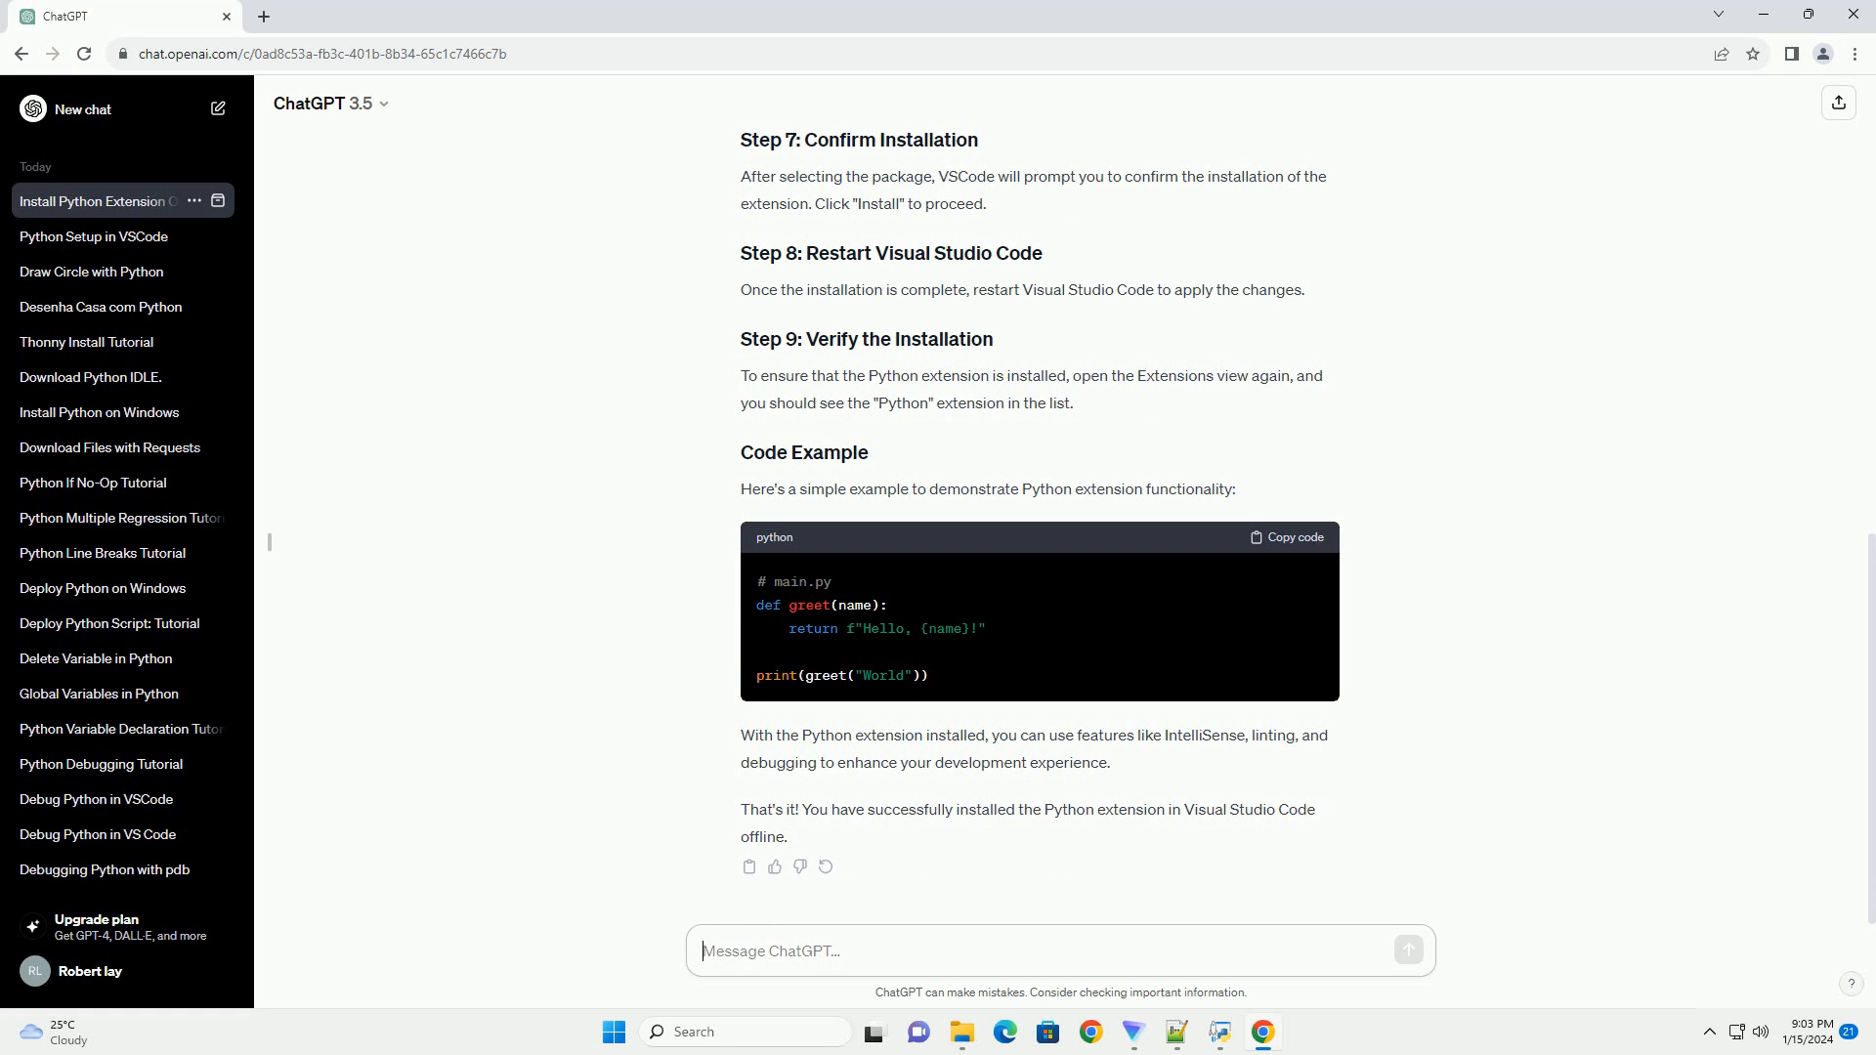